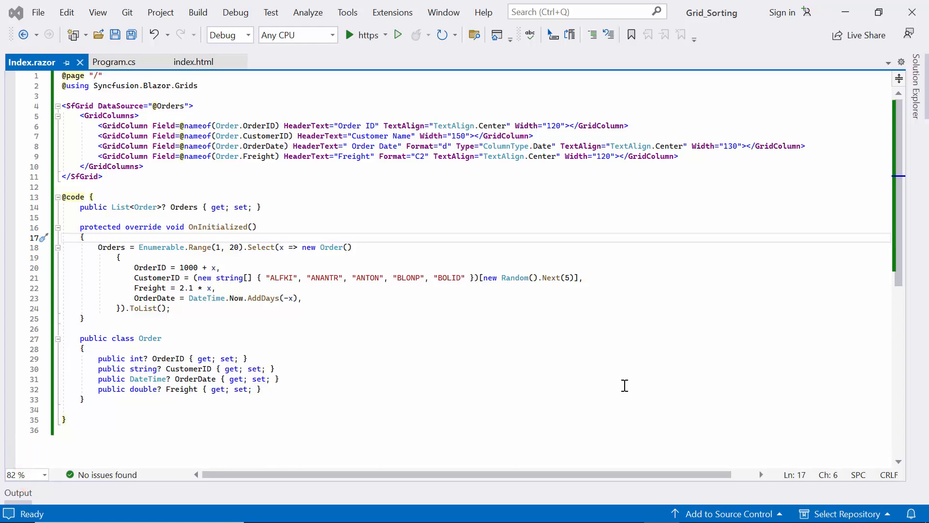
# Add AllowSorting='true' to the SfGrid tag in Index.razor, completing it with IntelliSense
pyautogui.click(347, 35)
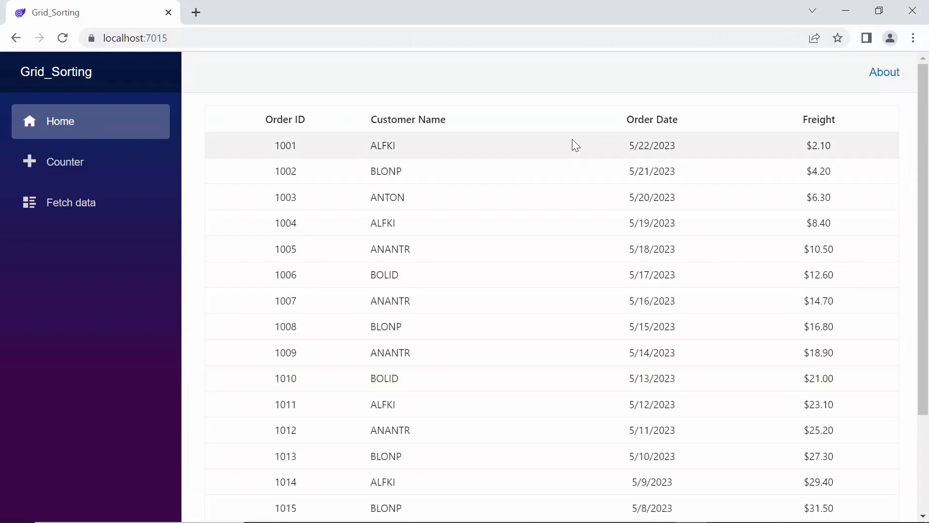
pyautogui.moveTo(580, 256)
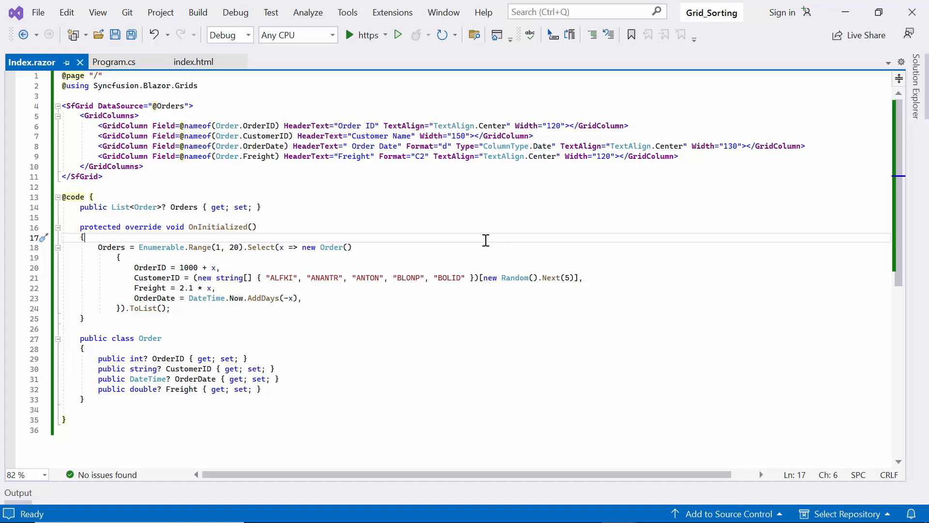
pyautogui.moveTo(563, 252)
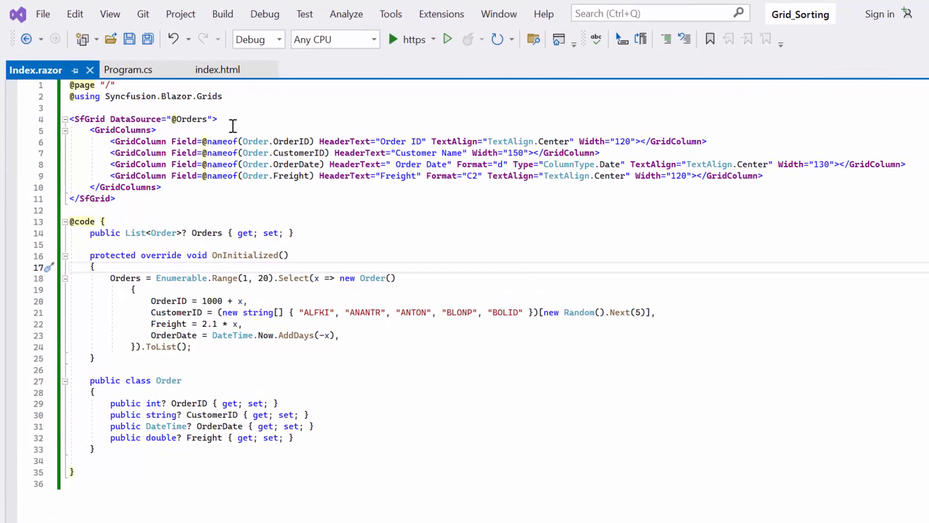
pyautogui.write('allo')
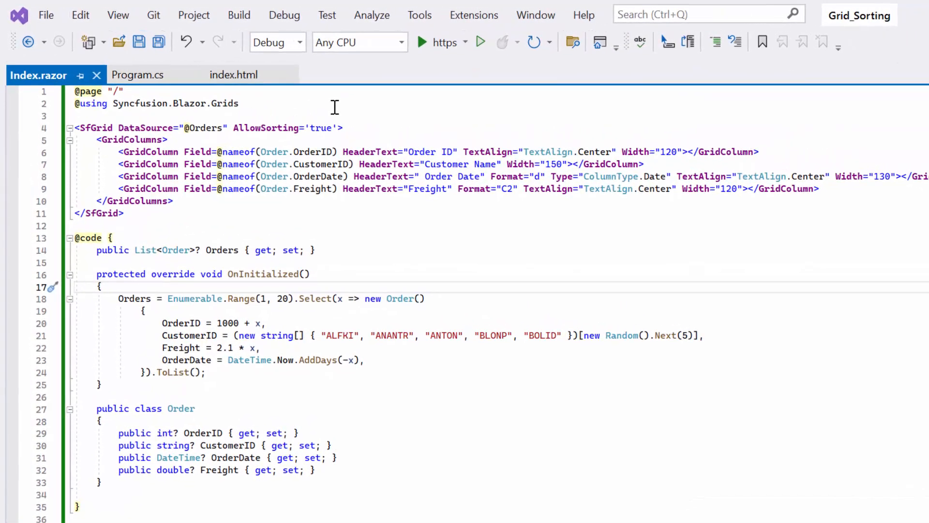
# Add AllowMultiSorting="true" after AllowSorting on the SfGrid and run the project
pyautogui.write('allo')
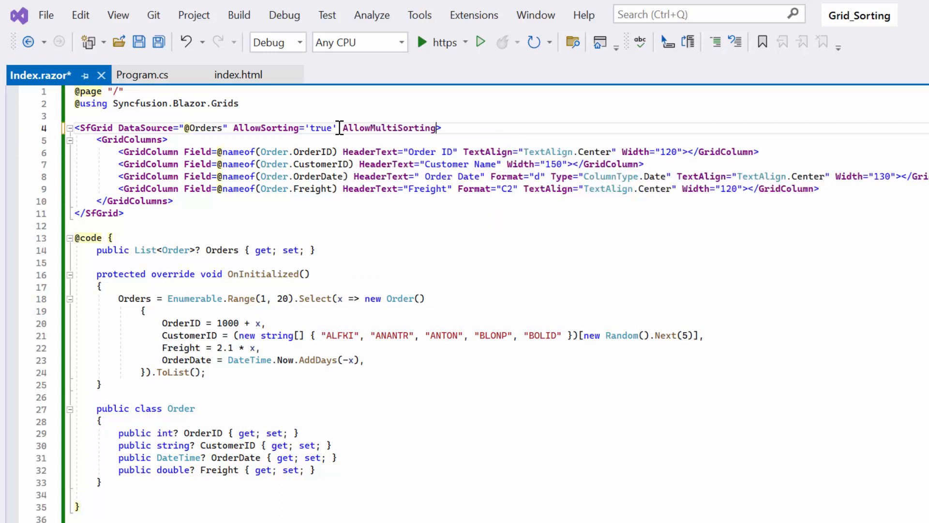
pyautogui.write('="true"')
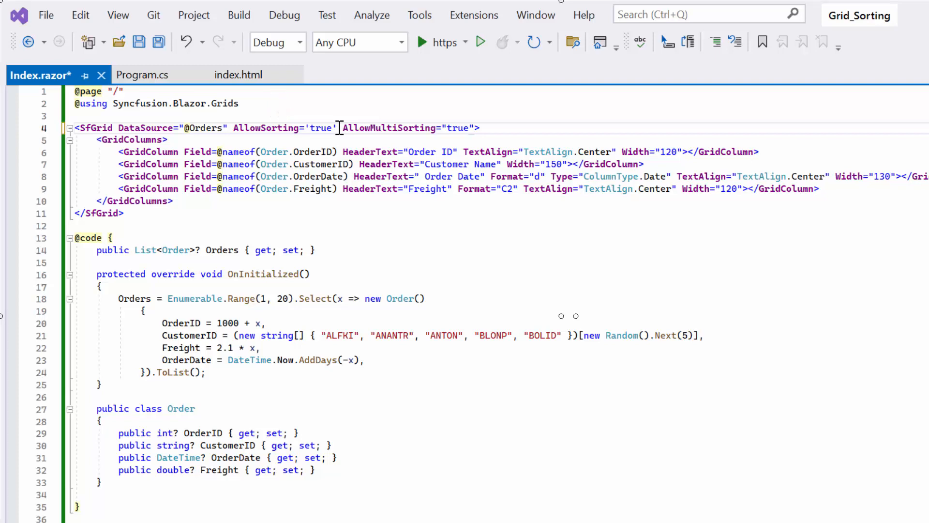
pyautogui.click(421, 42)
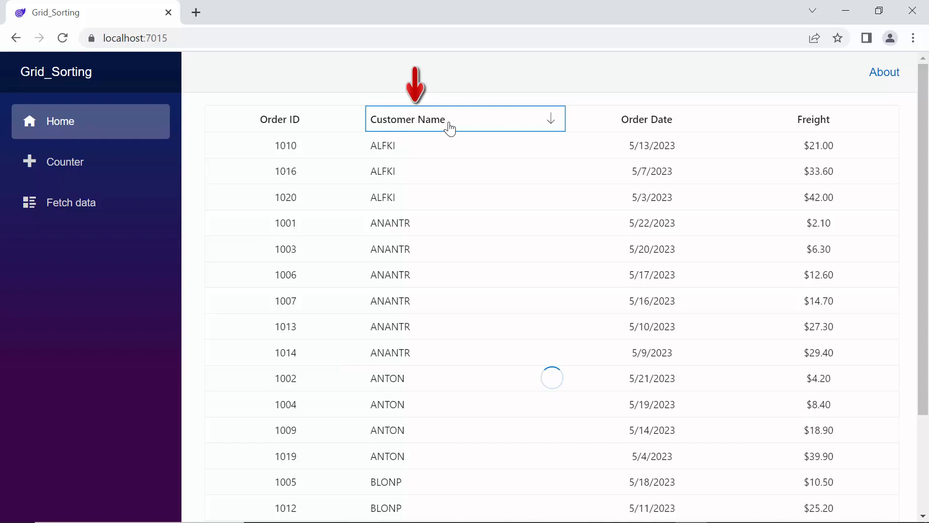
# Sort the order grid by Customer Name descending so BOLID rows come first
pyautogui.click(445, 121)
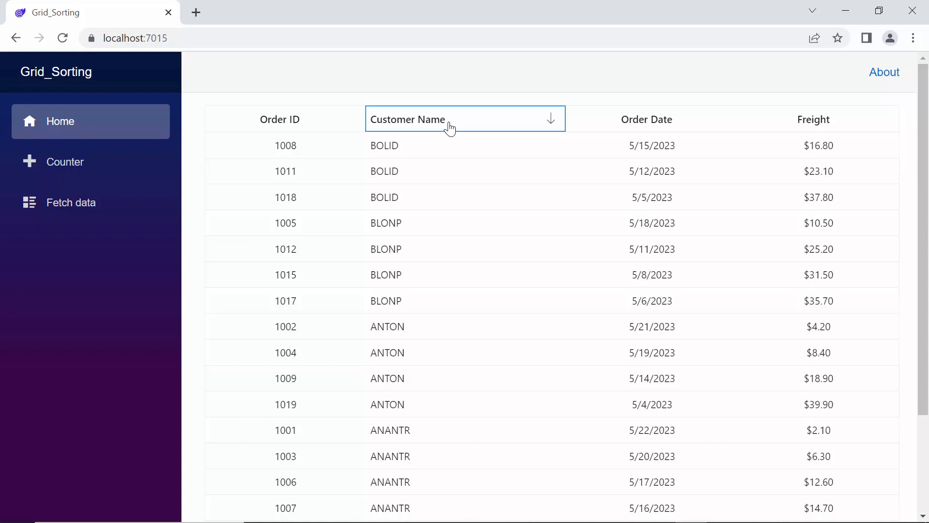
pyautogui.click(635, 121)
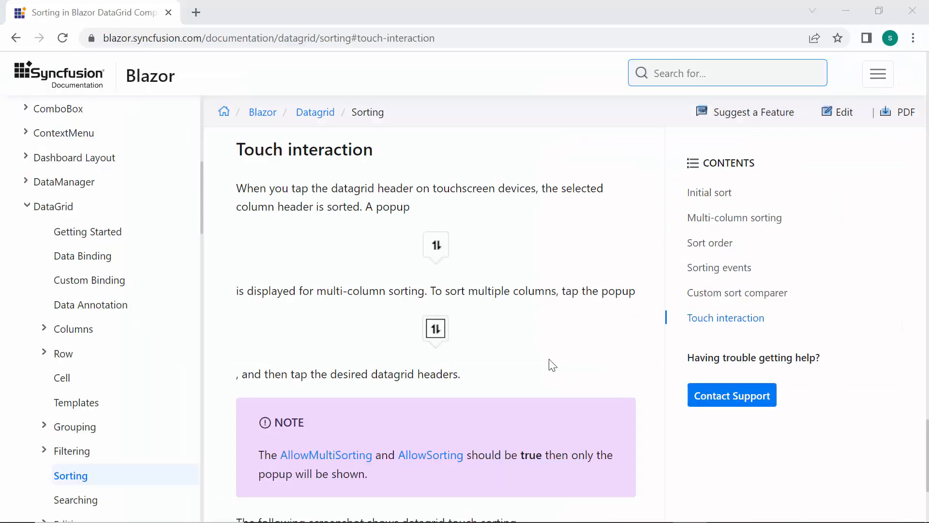
pyautogui.moveTo(534, 283)
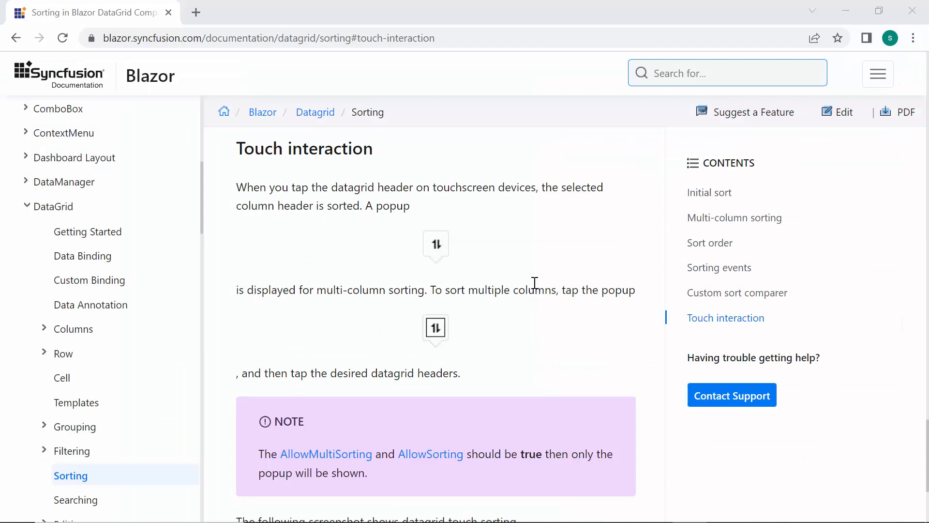
pyautogui.scroll(-3)
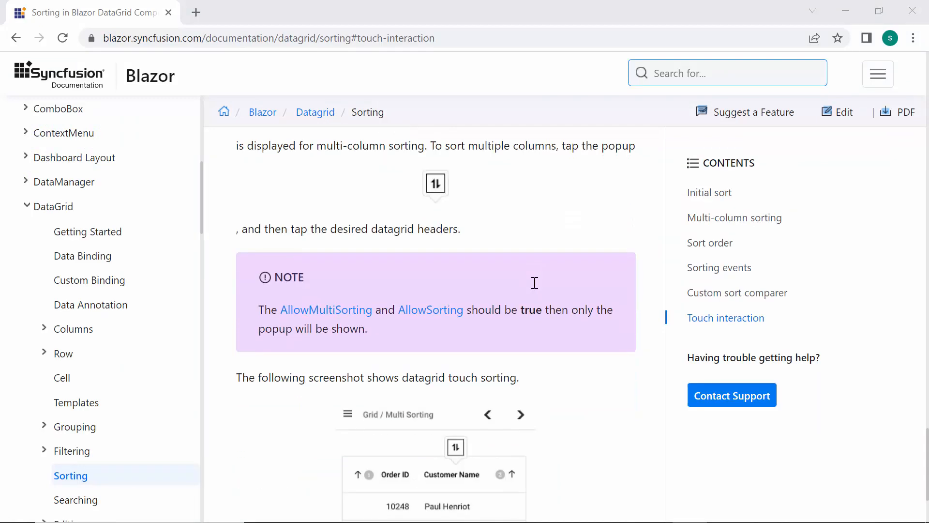
pyautogui.scroll(-3)
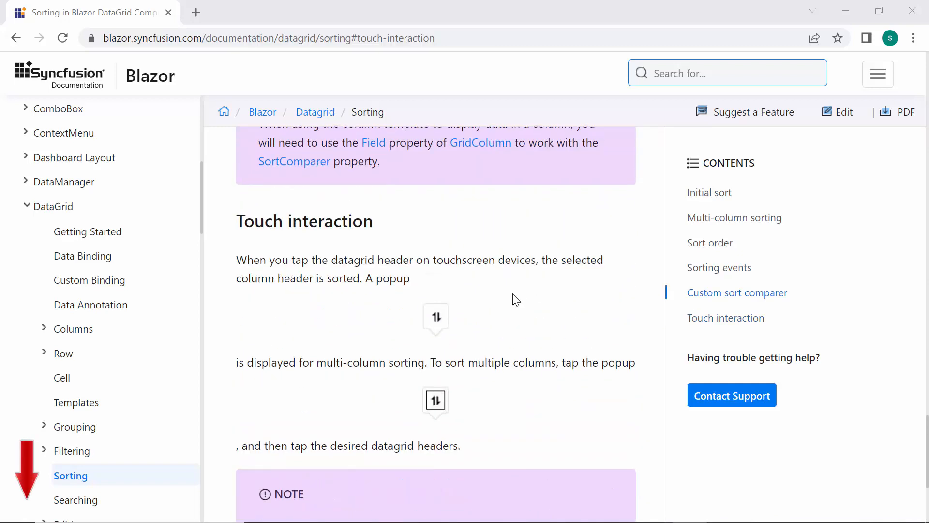
pyautogui.scroll(-3)
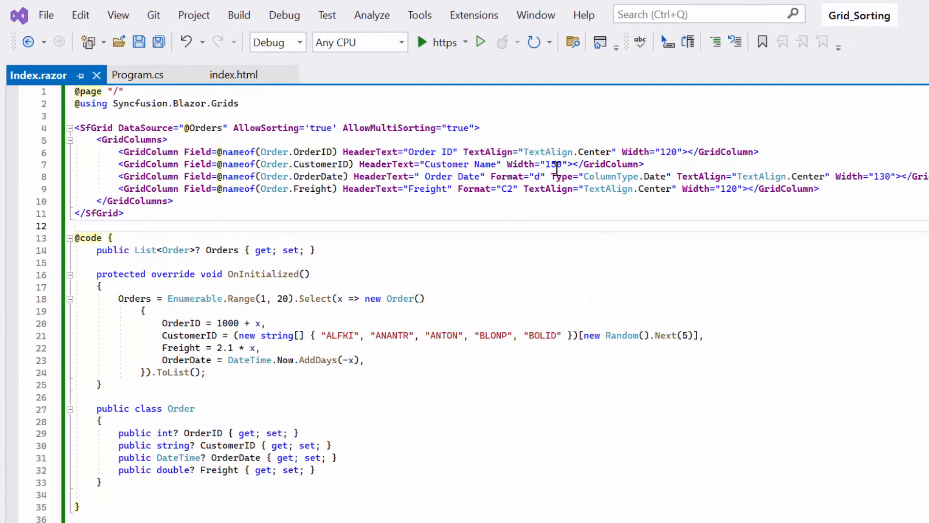
# Add GridSortSettings sorting CustomerID descending, plus an OrderDate descending sort column
pyautogui.write('<g')
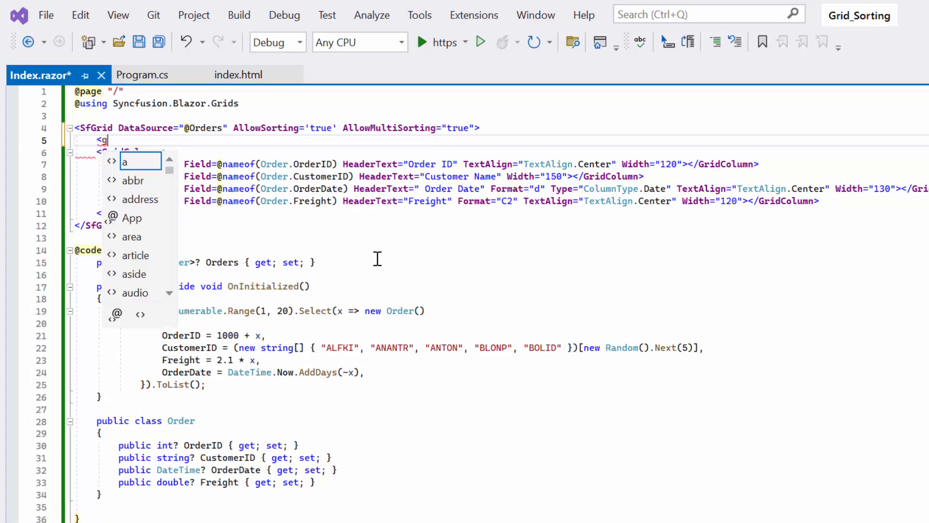
pyautogui.write('GridSortSettings>')
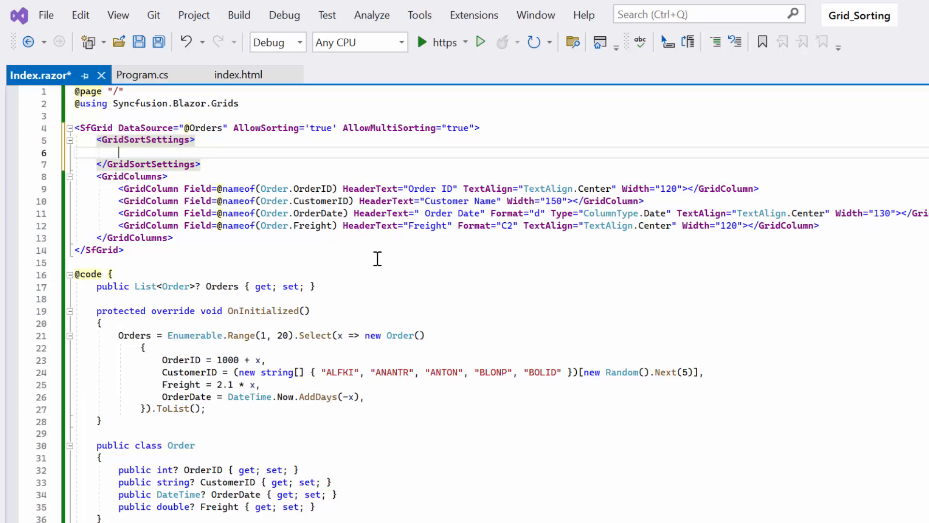
pyautogui.write('<gridso')
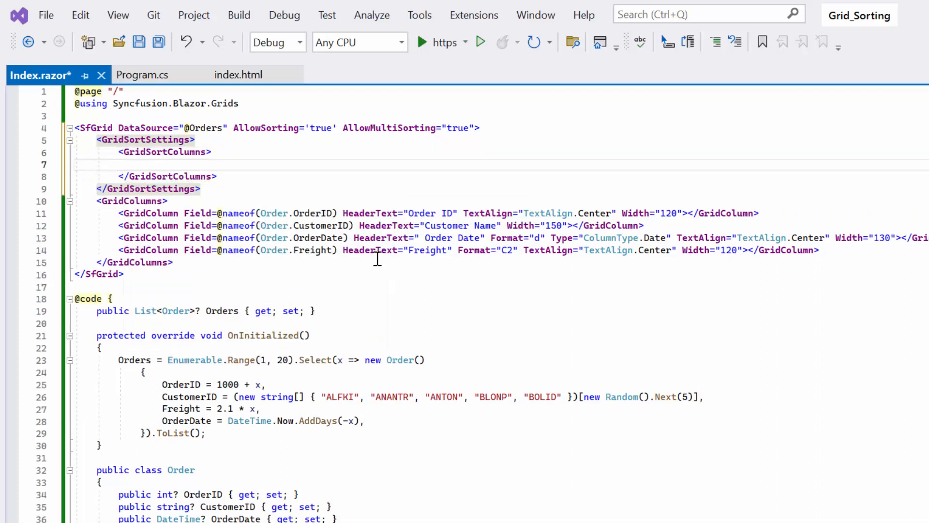
pyautogui.write('<gridsor')
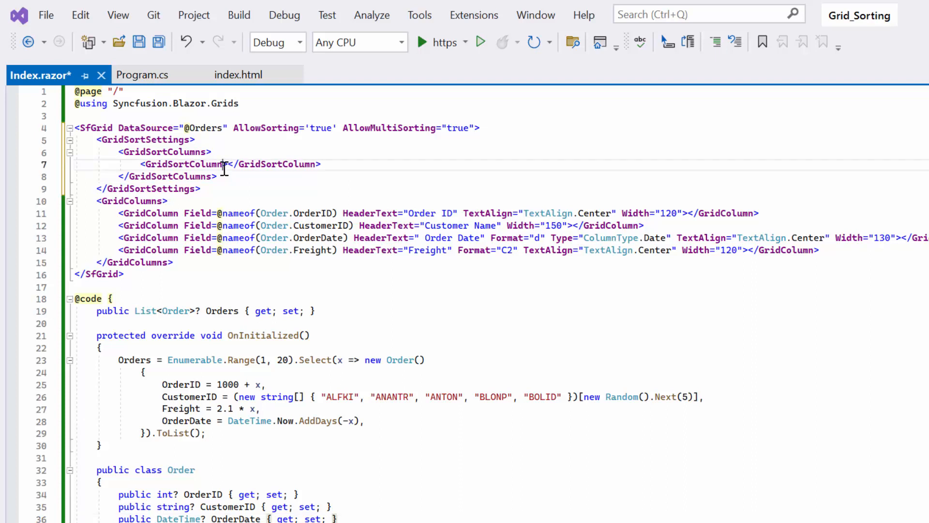
pyautogui.write('Field=""')
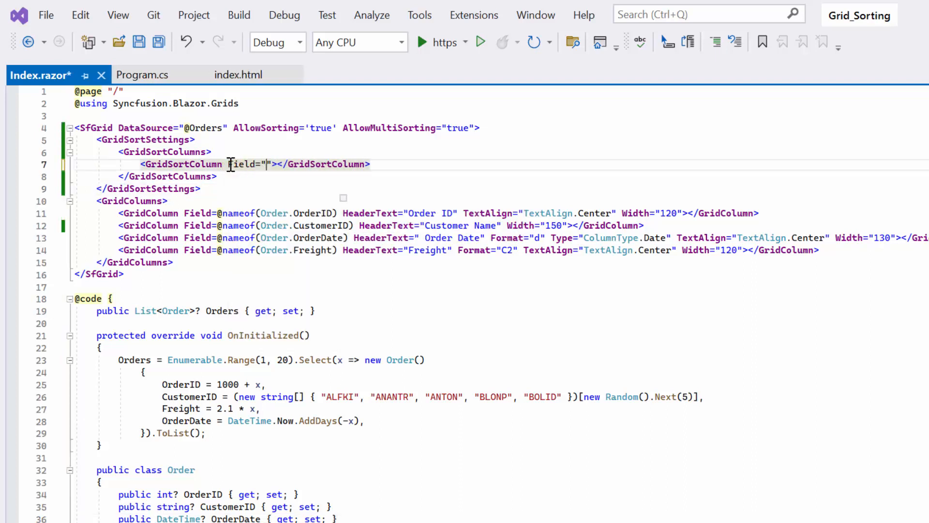
pyautogui.write('CustomerID" Direction="SortDirection')
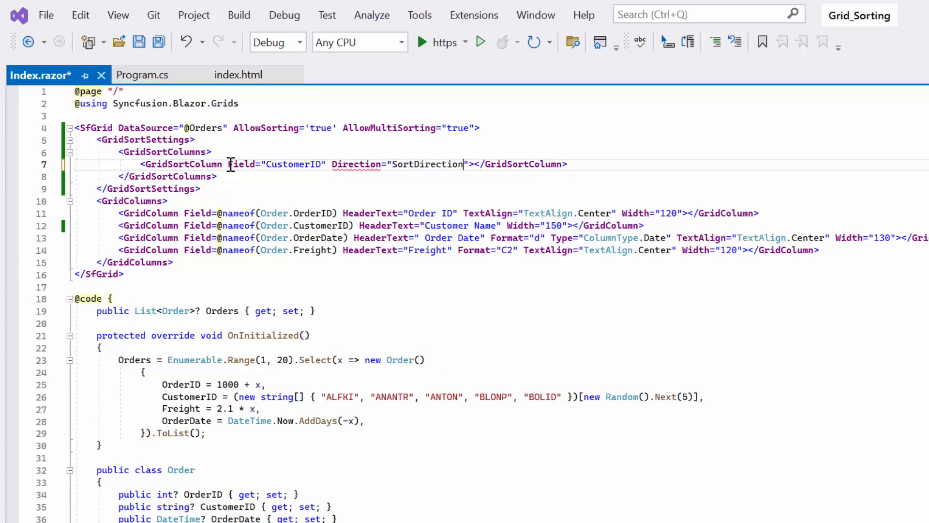
pyautogui.write('.Descending')
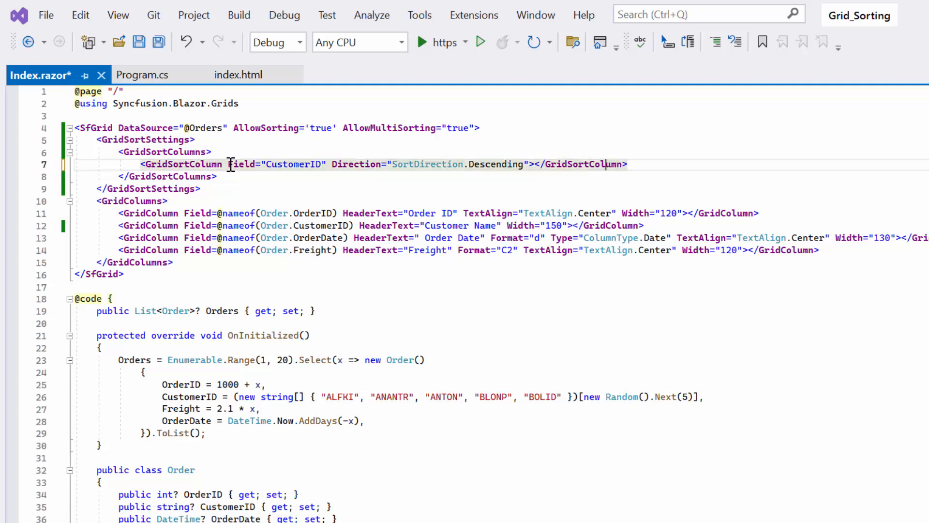
pyautogui.write('<GridSortColumn Field="OrderDate" Direction="SortDirection.Descending"></GridSortColumn>')
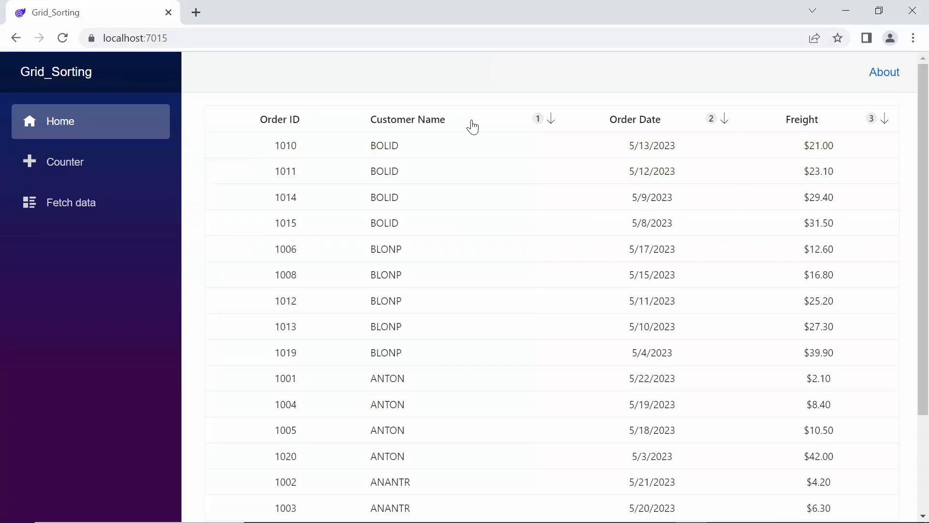
pyautogui.moveTo(818, 122)
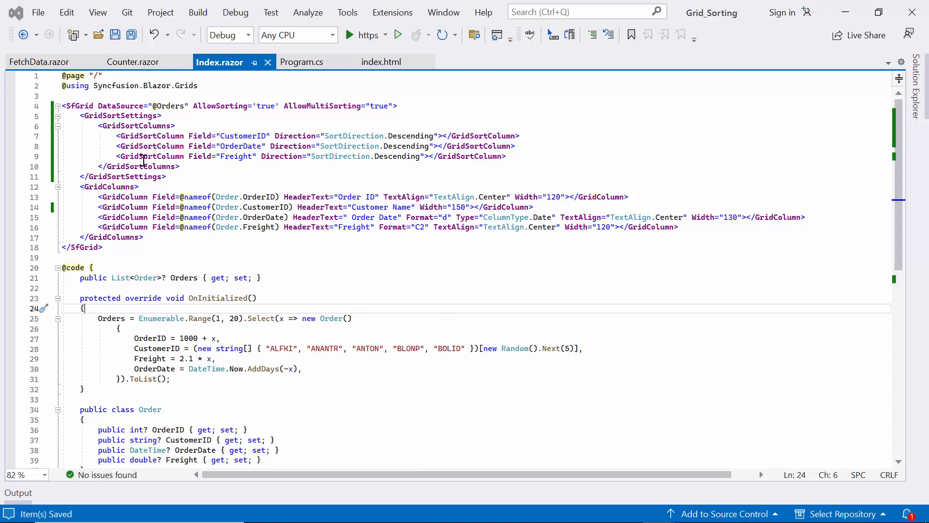
# Delete the GridSortSettings block for CustomerID, OrderDate and Freight
pyautogui.moveTo(79, 116); pyautogui.dragTo(168, 176)
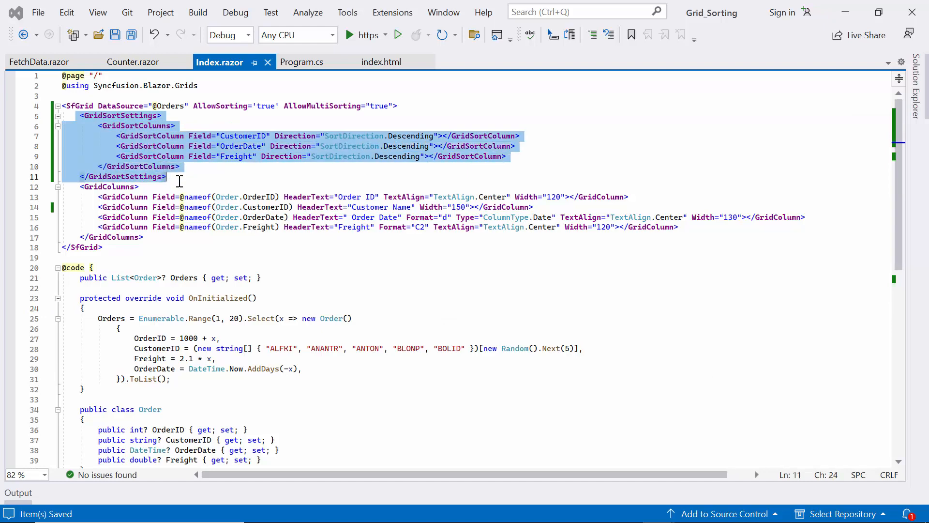
pyautogui.press('Delete')
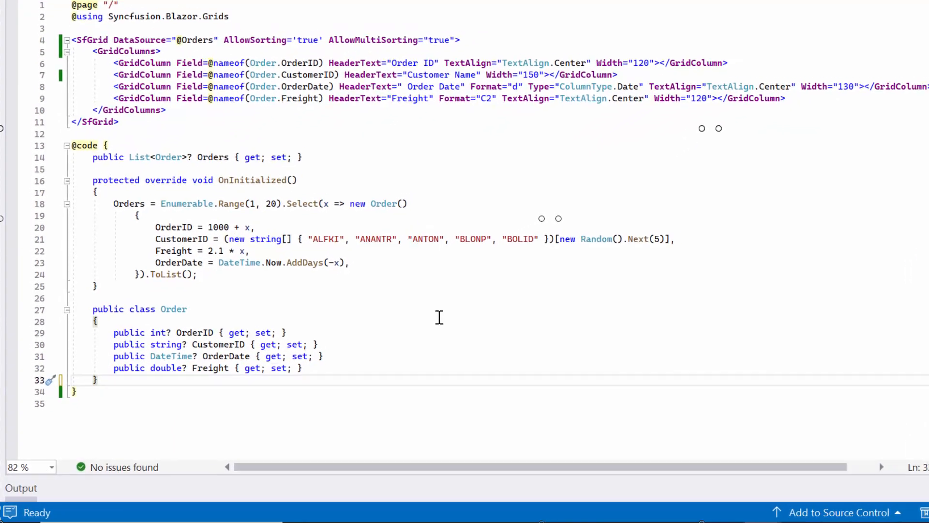
# Write a CustomComparer : IComparer<Object> class with Compare(object XRowDataToCompare, object YRowDataToCompare)
pyautogui.write('public class C')
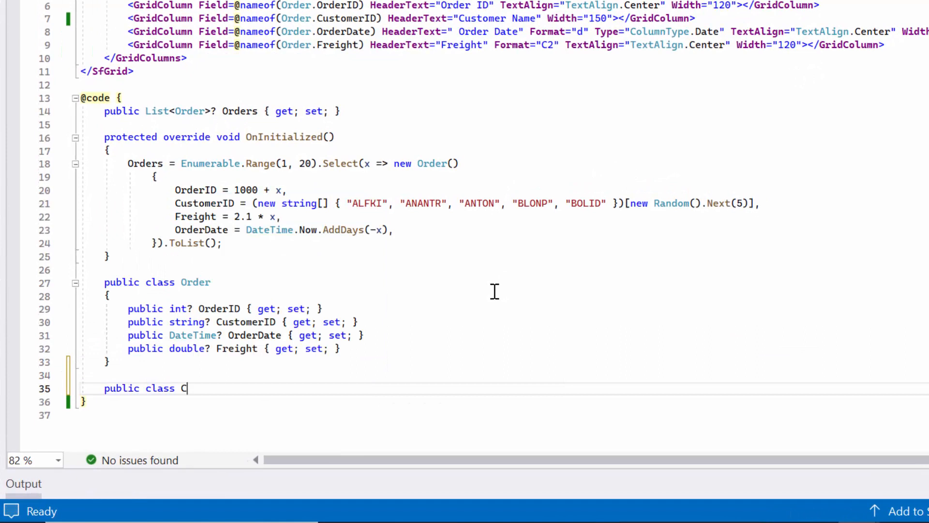
pyautogui.write('ustomComparer')
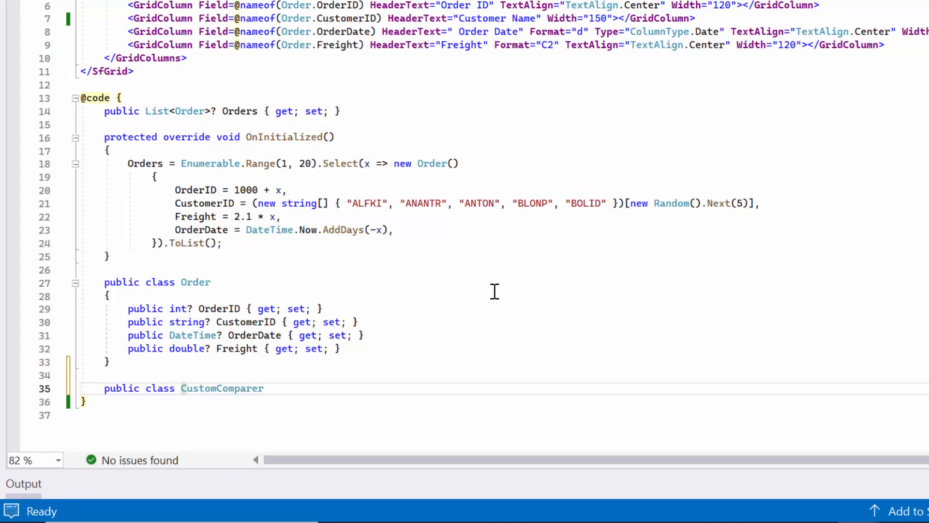
pyautogui.write(': IComparer')
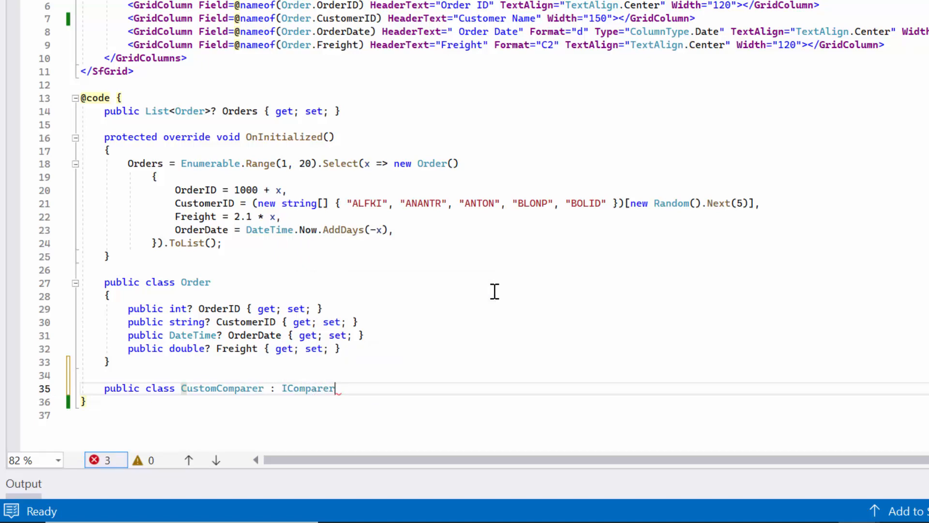
pyautogui.write('<Object>')
pyautogui.write('{')
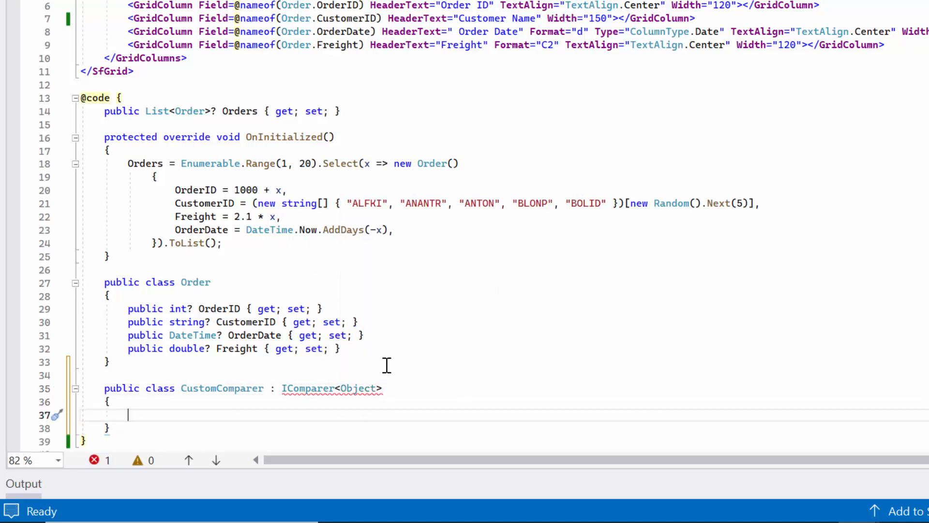
pyautogui.scroll(-3)
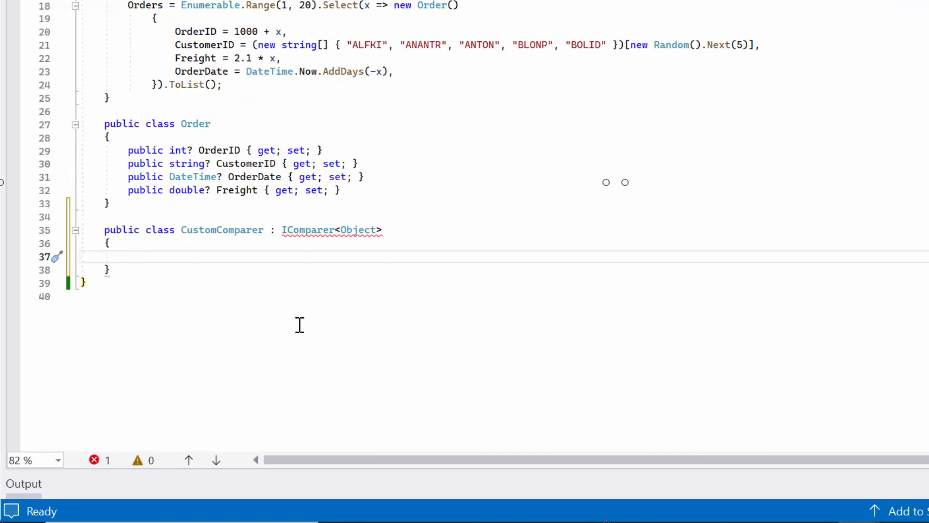
pyautogui.write('public')
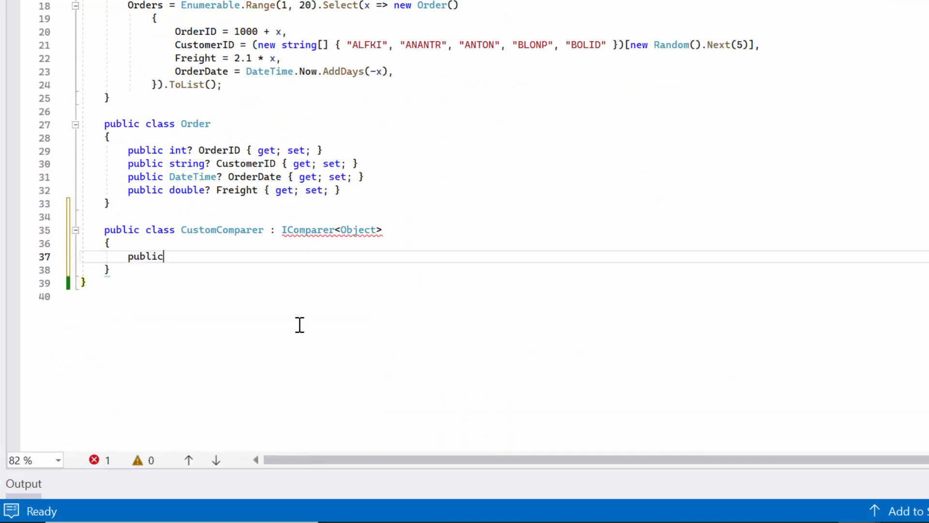
pyautogui.write('int Compare')
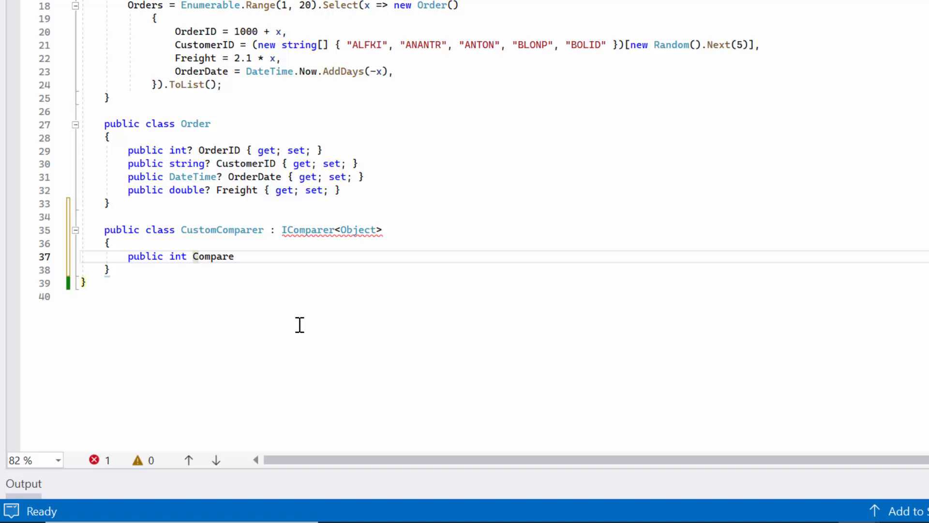
pyautogui.write('(object XRowDataToCompare, object YRowDataToCompare)')
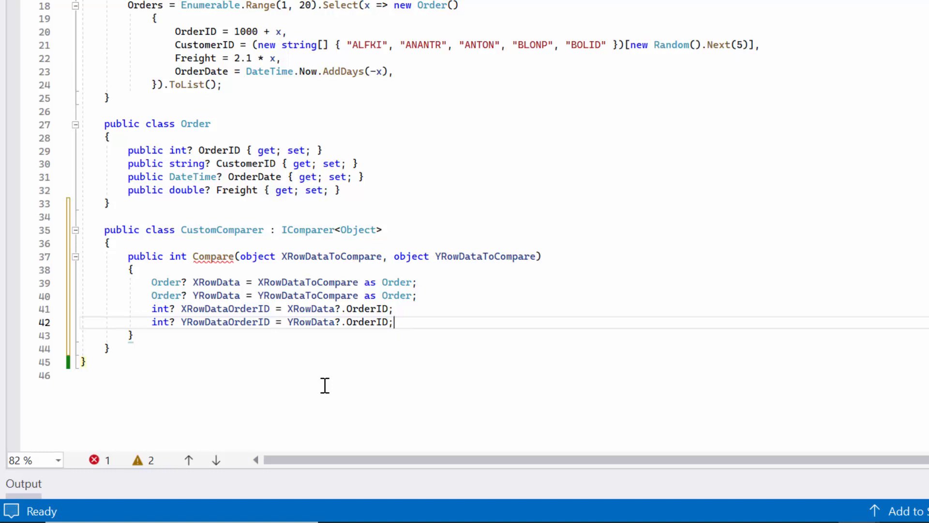
# Give Compare if/else branches returning -1, 1 when XRowDataOrderID is greater, else 0
pyautogui.write('if')
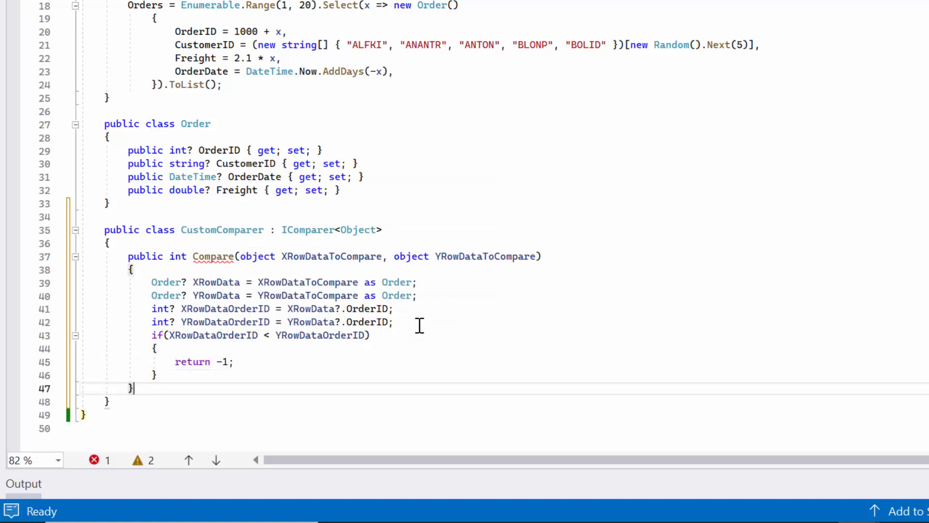
pyautogui.write('else if()')
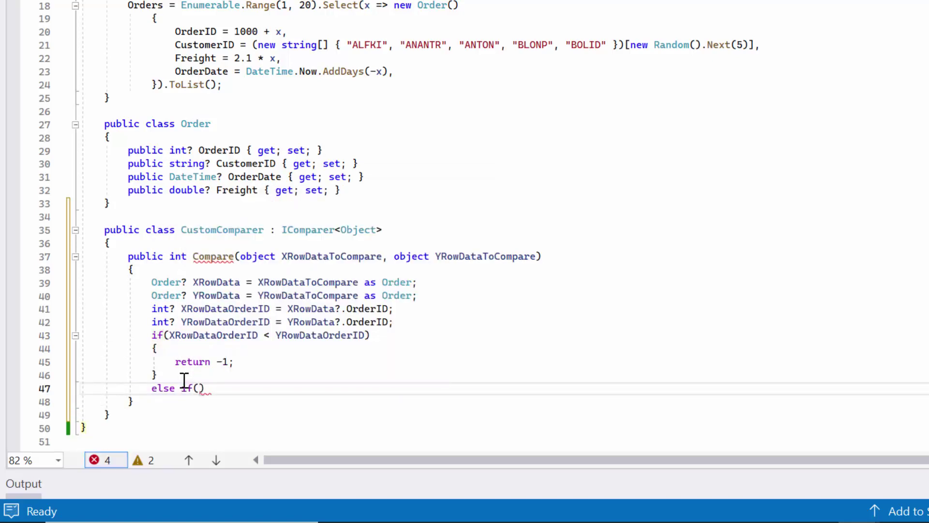
pyautogui.write('XRowDataOrderID > y')
pyautogui.write('{')
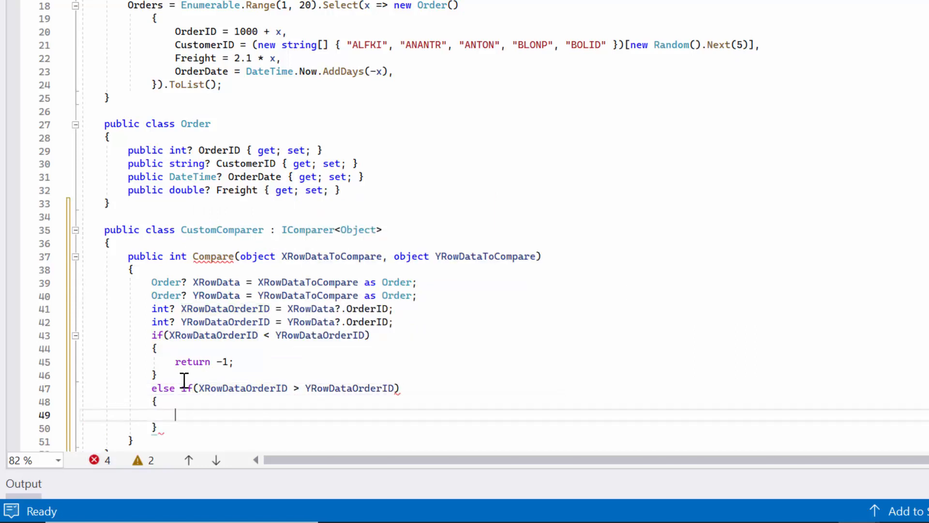
pyautogui.write('return 1')
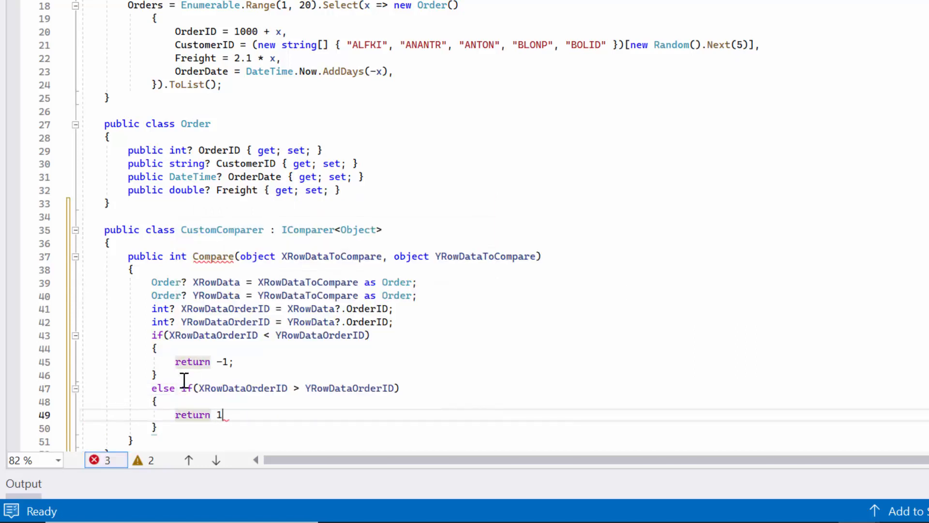
pyautogui.write('else')
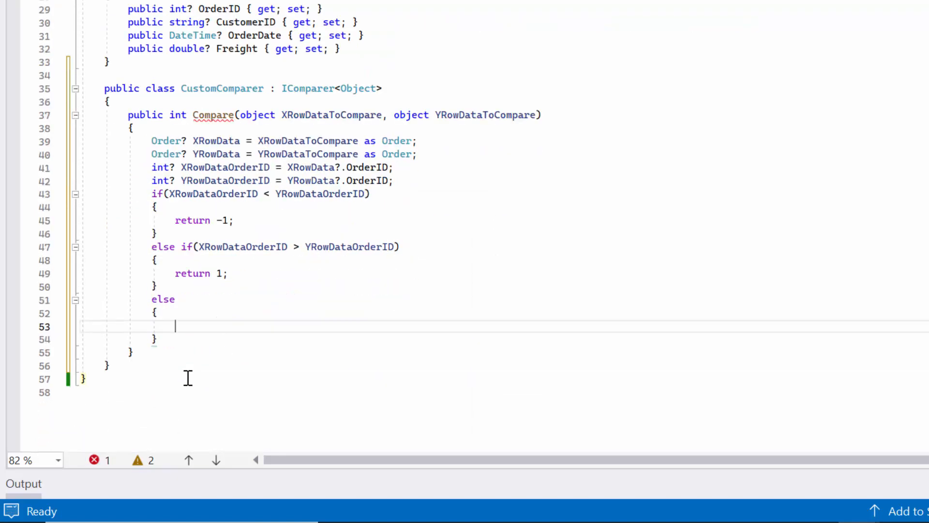
pyautogui.write('return 0;')
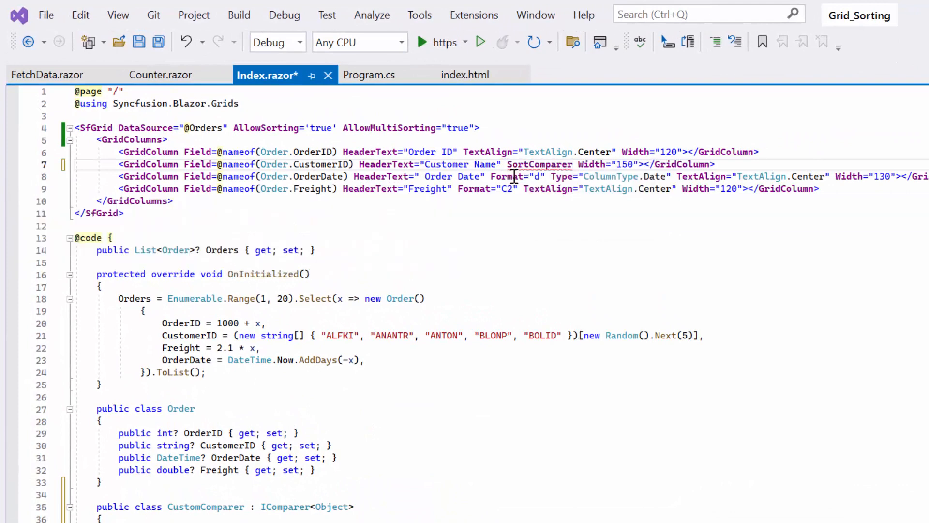
# Set the Customer Name column's SortComparer to new CustomComparer() and run the app
pyautogui.write('ne"')
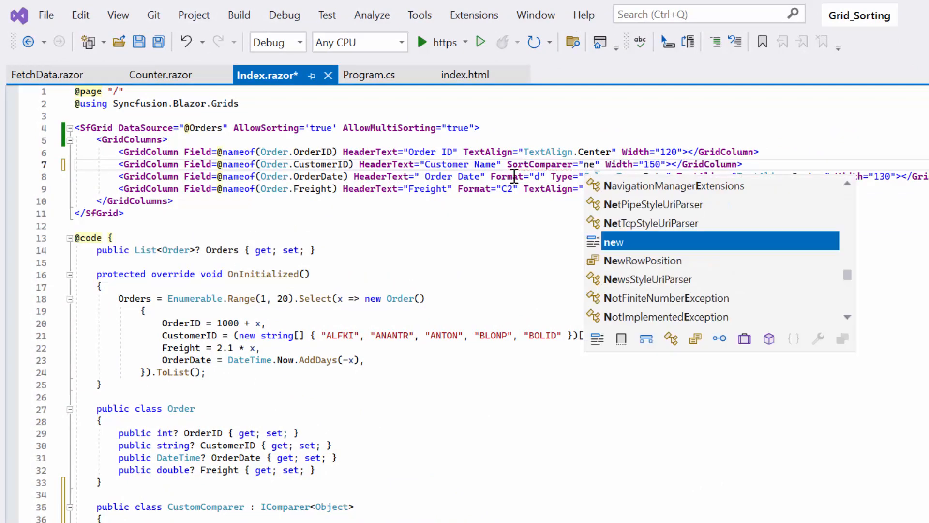
pyautogui.write('Cus')
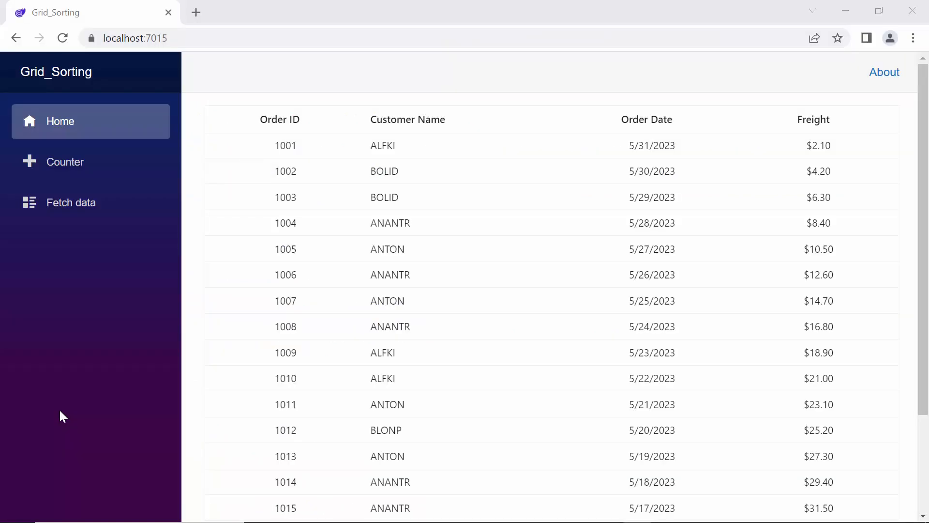
# Sort Customer Name ascending and confirm rows stay in Order ID order from 1001
pyautogui.click(422, 120)
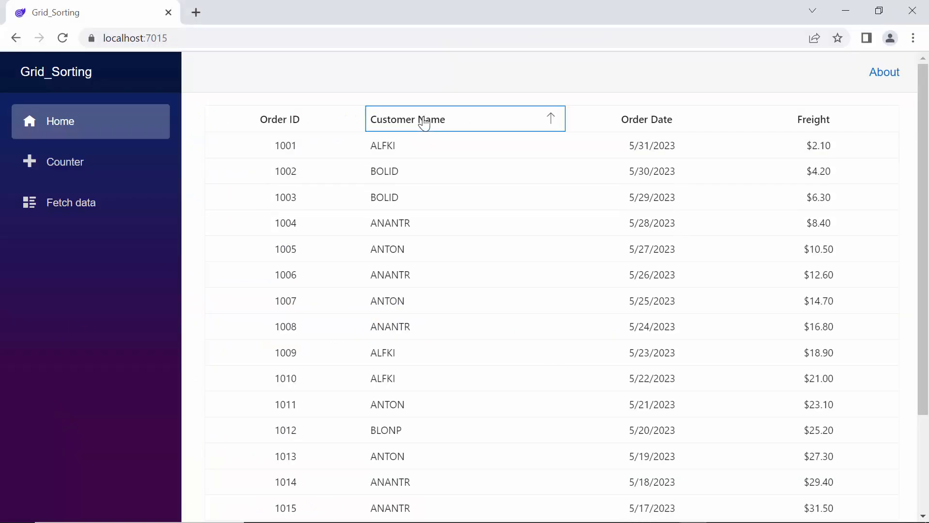